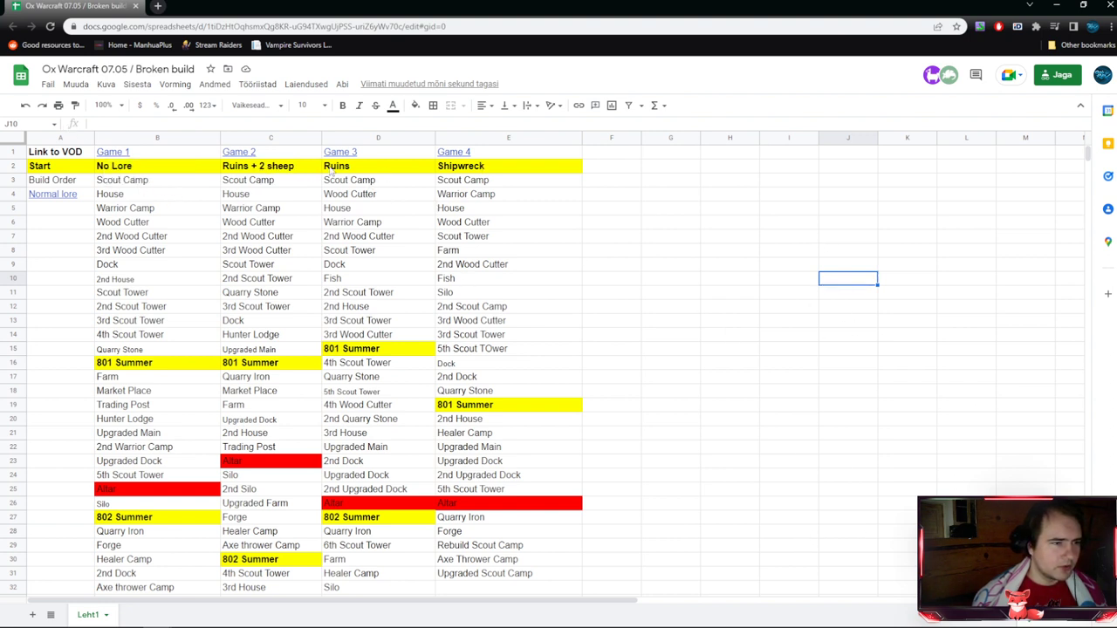
- Bring the Game 1 and Game 2 Twitch VOD windows forward, tiled side by side
{"action": "left_click", "coordinate": [730, 235]}
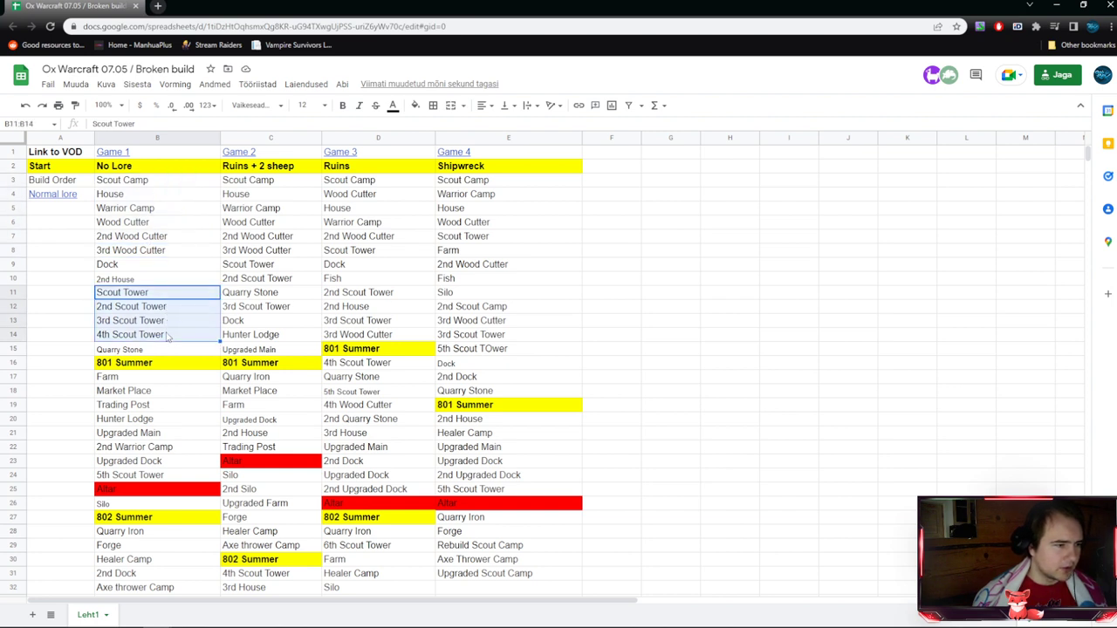
{"action": "mouse_move", "coordinate": [185, 498]}
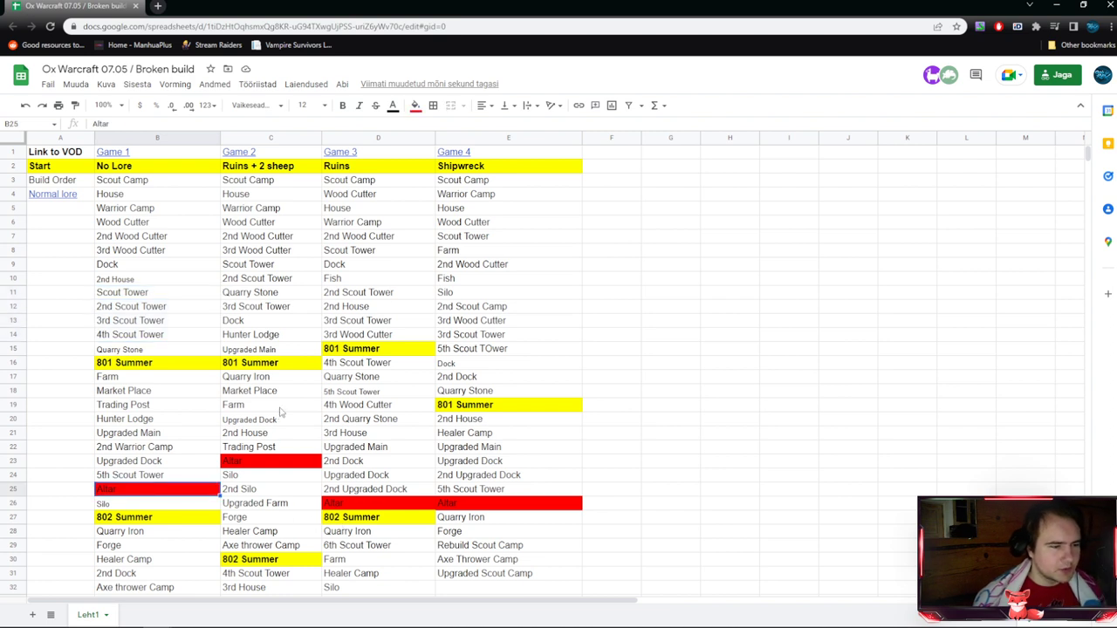
{"action": "mouse_move", "coordinate": [646, 314]}
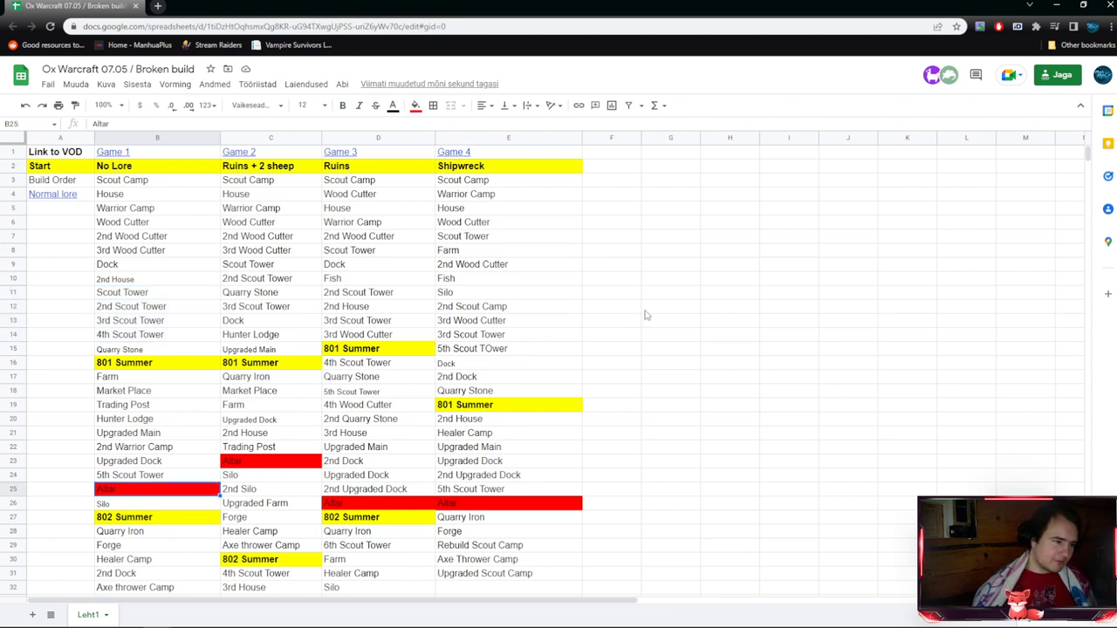
{"action": "mouse_move", "coordinate": [404, 196]}
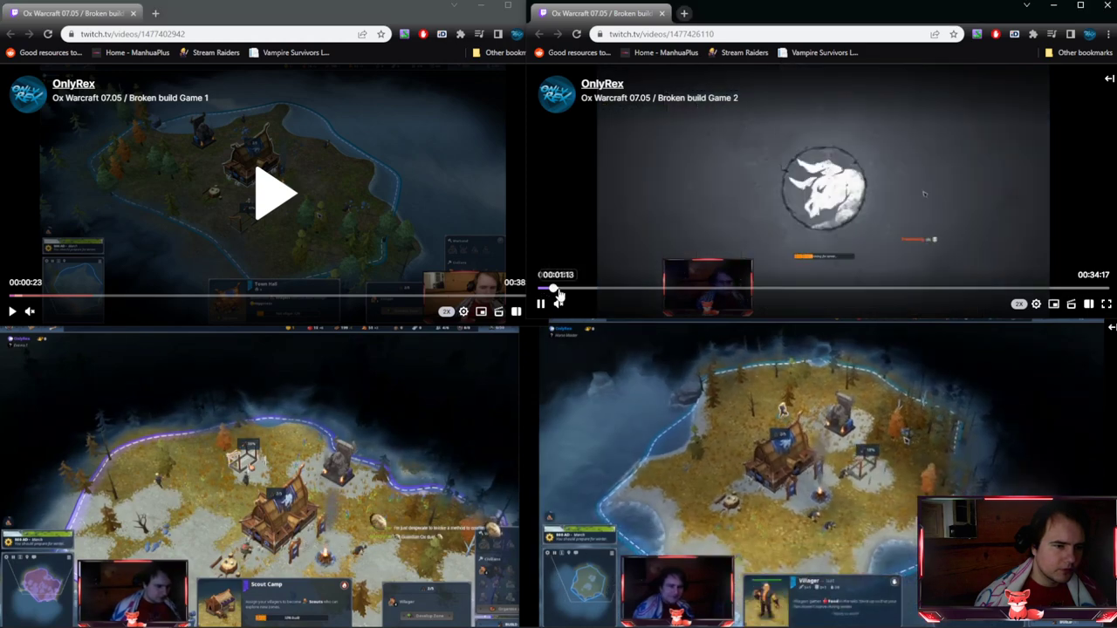
{"action": "left_click", "coordinate": [276, 192]}
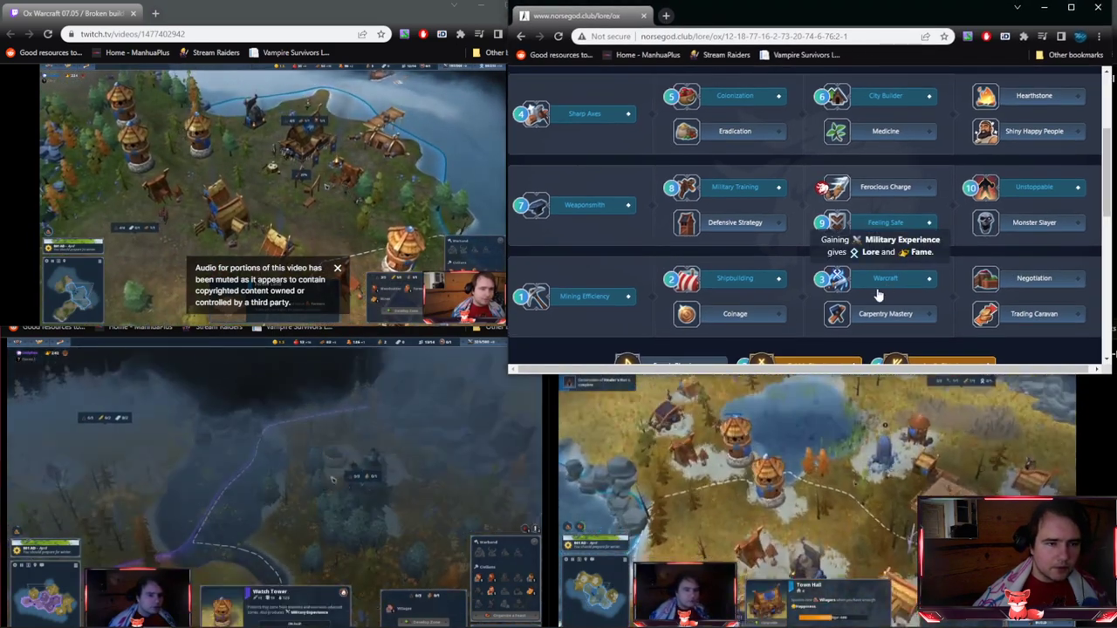
{"action": "mouse_move", "coordinate": [1034, 222]}
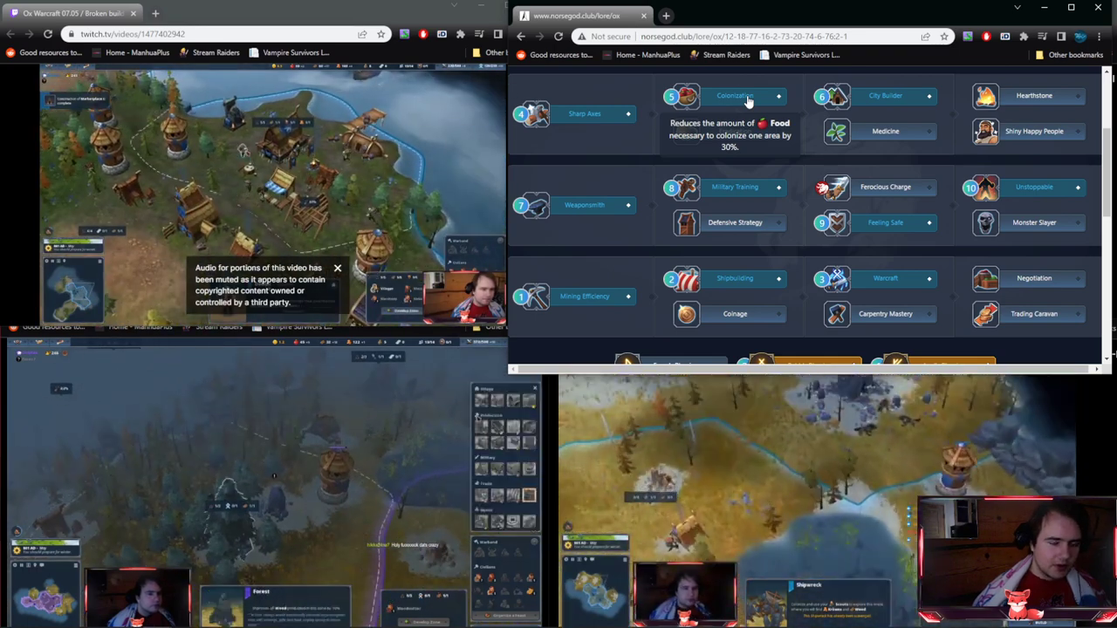
{"action": "mouse_move", "coordinate": [885, 94]}
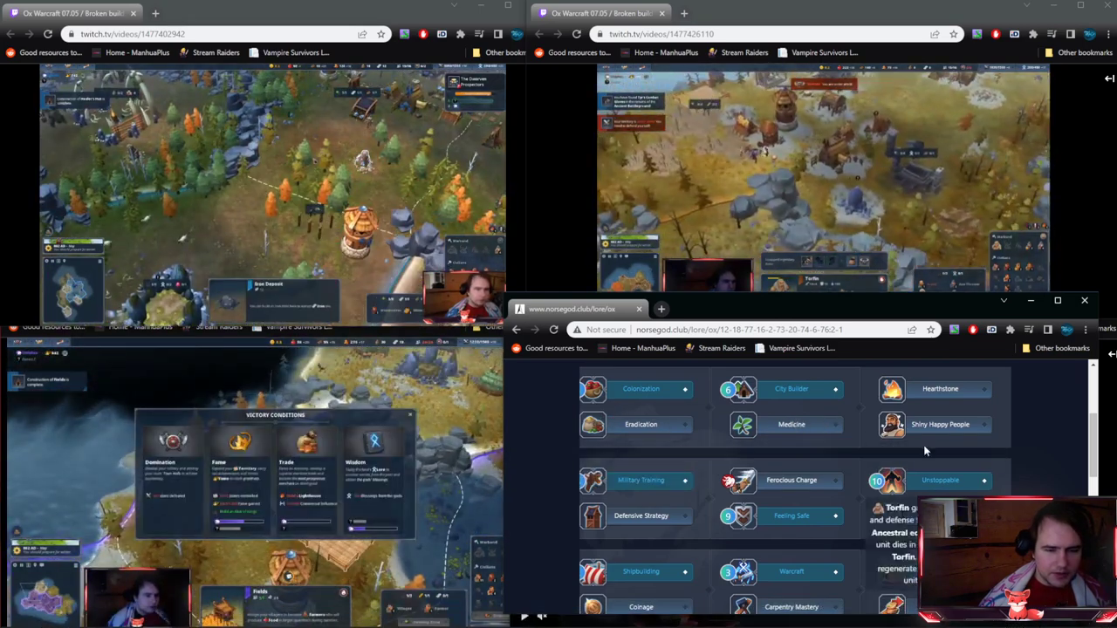
- Scroll the lore tree down toward the Unstoppable lore to reveal its description
{"action": "scroll", "scroll_direction": "down", "scroll_amount": 3}
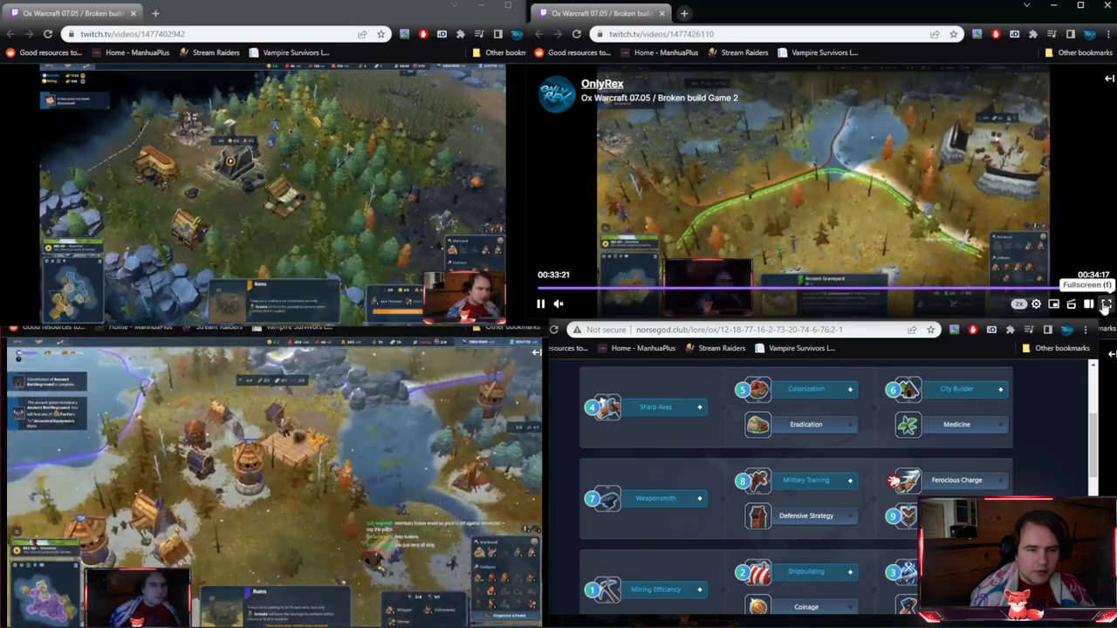
- Keep the Game 2 VOD running until its timeline reaches about 34:16
{"action": "left_click", "coordinate": [1107, 303]}
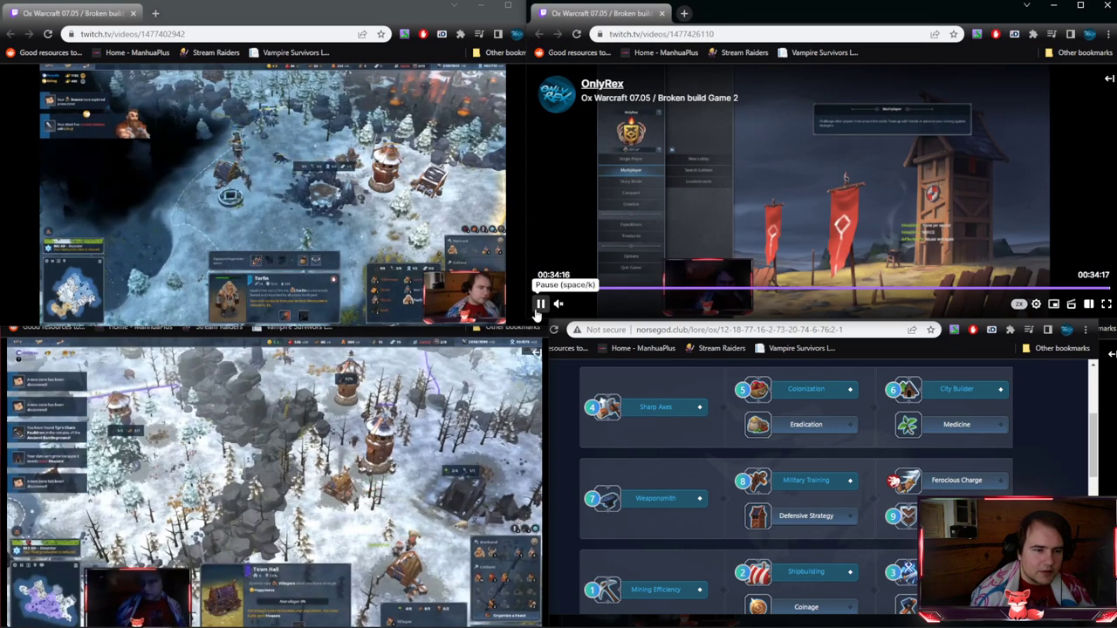
{"action": "left_click", "coordinate": [541, 304]}
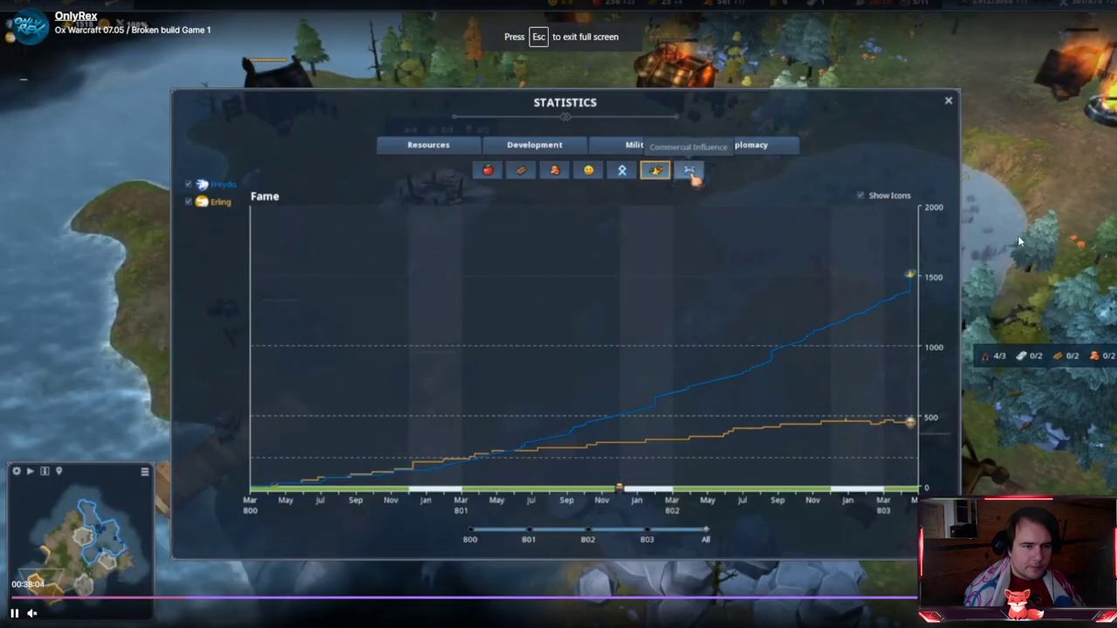
- Advance the full-screen Game 1 VOD past the Statistics graph to the Military Paths screen
{"action": "left_click", "coordinate": [534, 145]}
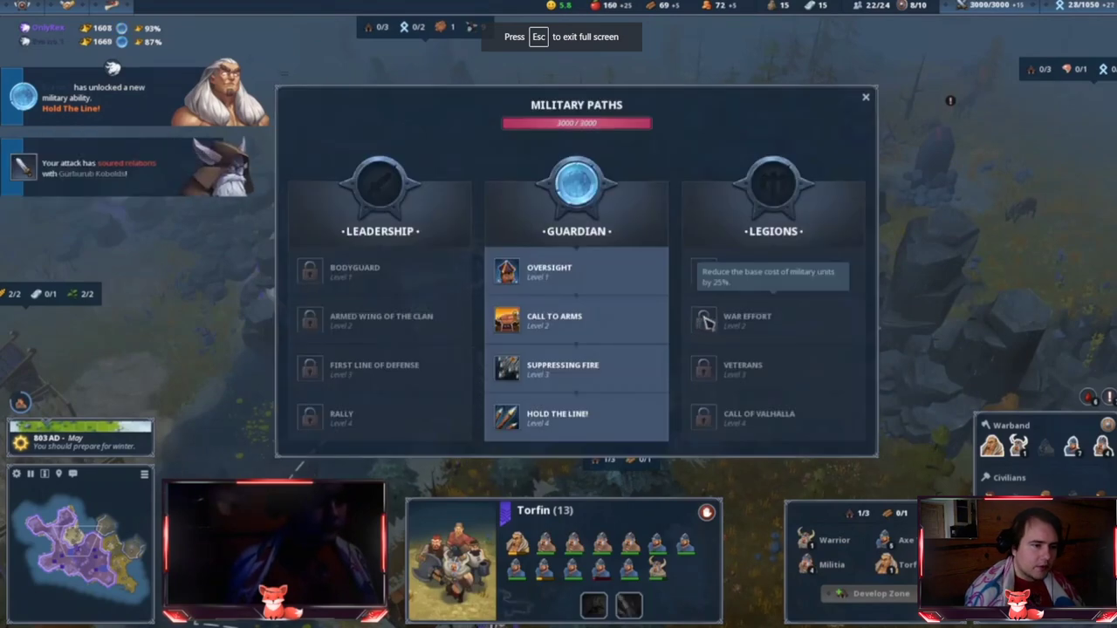
{"action": "left_click", "coordinate": [866, 98]}
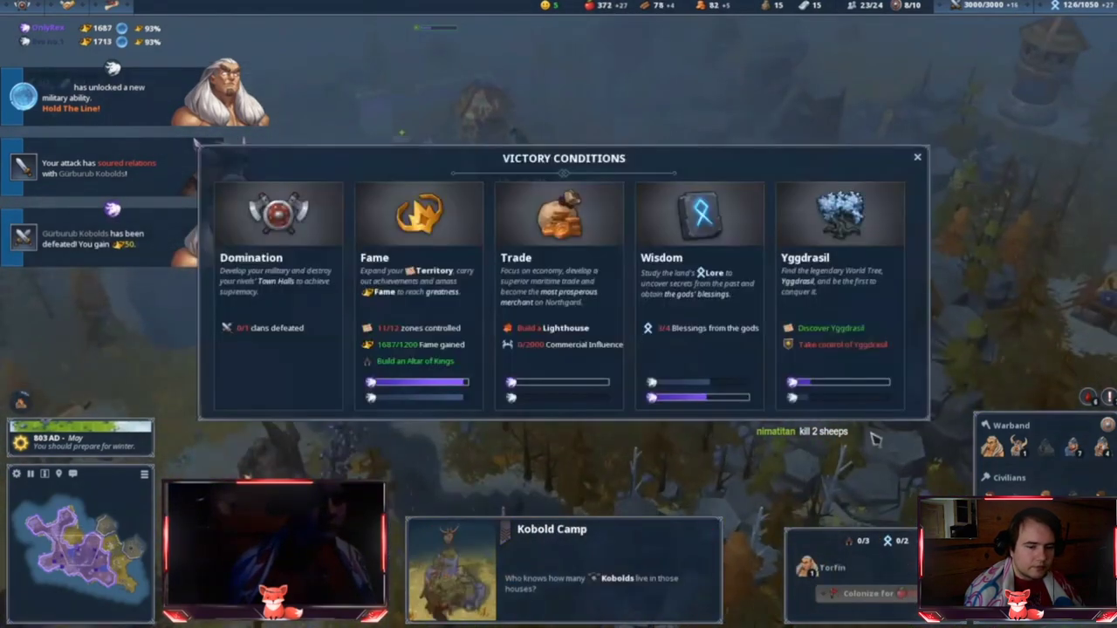
{"action": "left_click", "coordinate": [918, 157]}
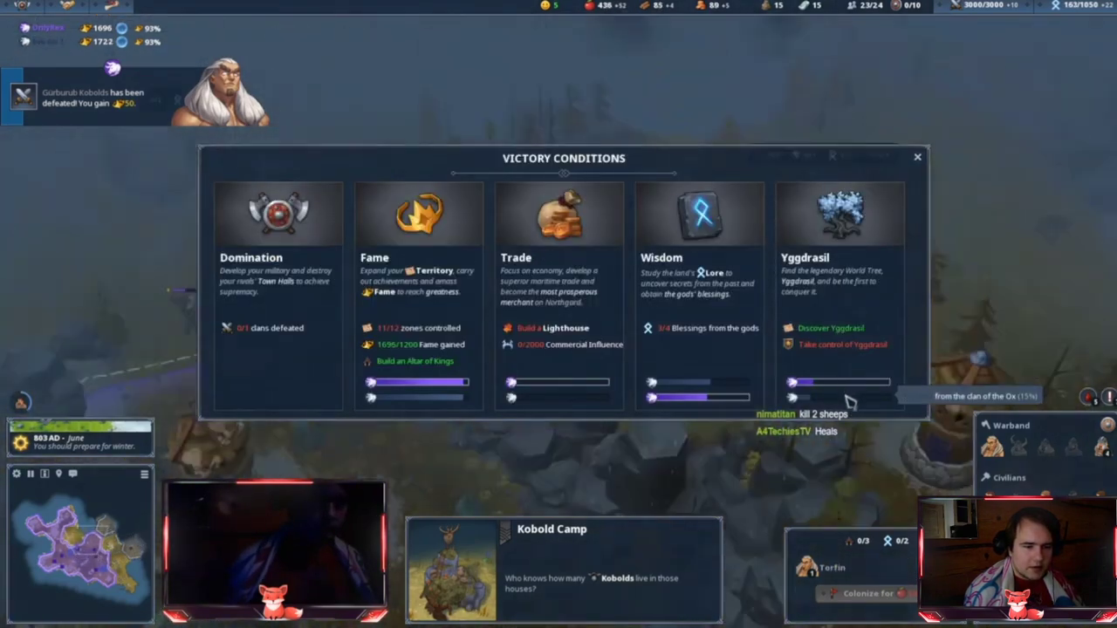
{"action": "left_click", "coordinate": [916, 157]}
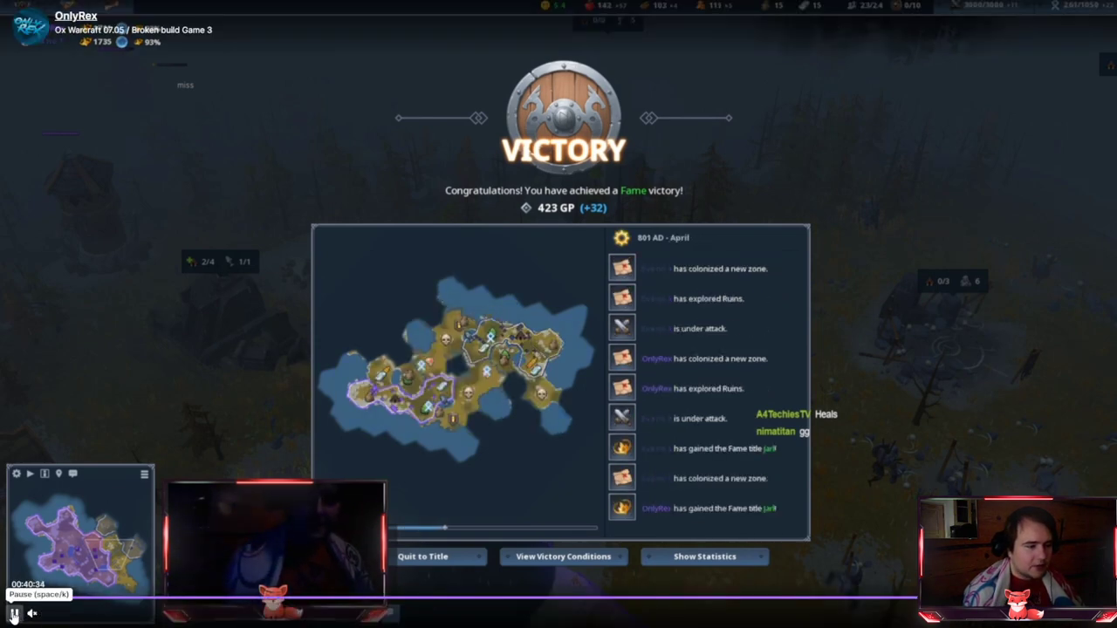
- Pause the Game 3 VOD on the Fame Victory screen
{"action": "left_click", "coordinate": [13, 614]}
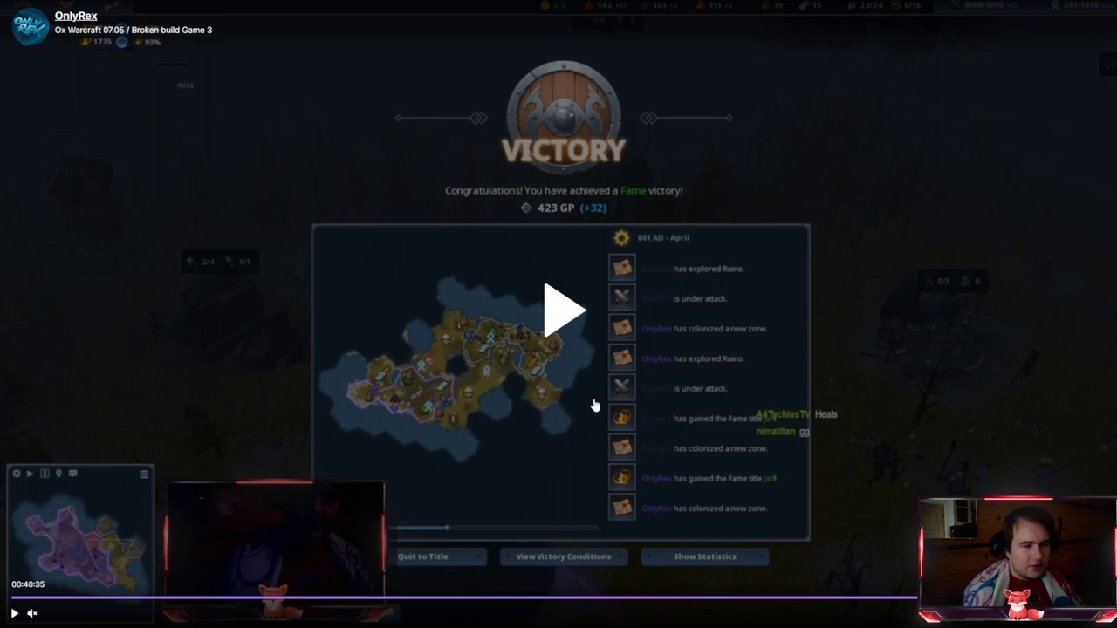
{"action": "mouse_move", "coordinate": [602, 416]}
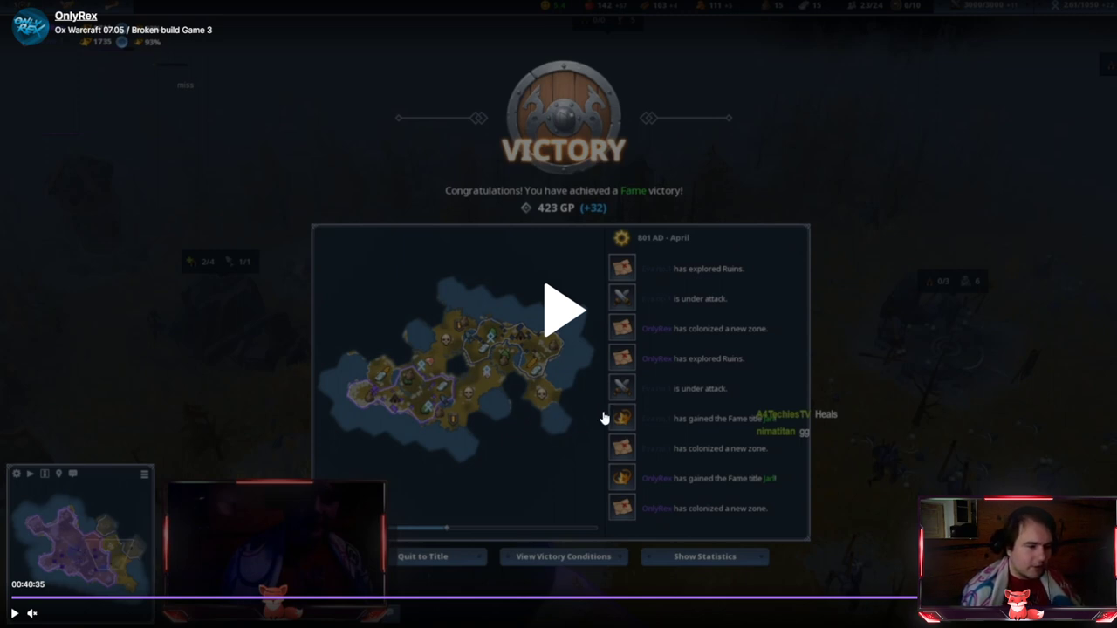
{"action": "mouse_move", "coordinate": [600, 421]}
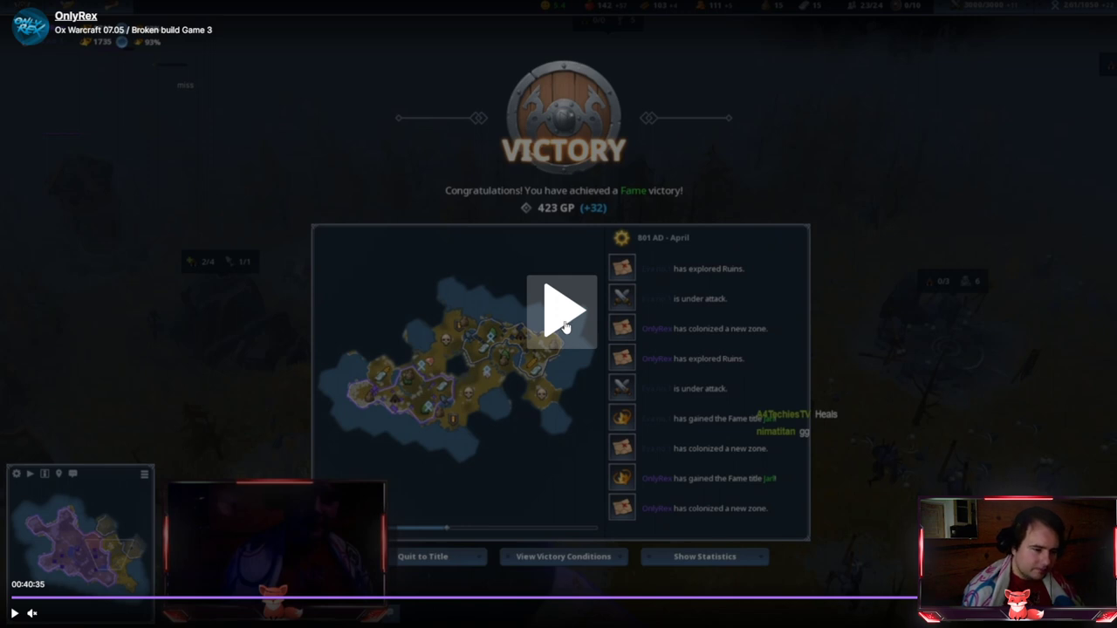
{"action": "mouse_move", "coordinate": [451, 408]}
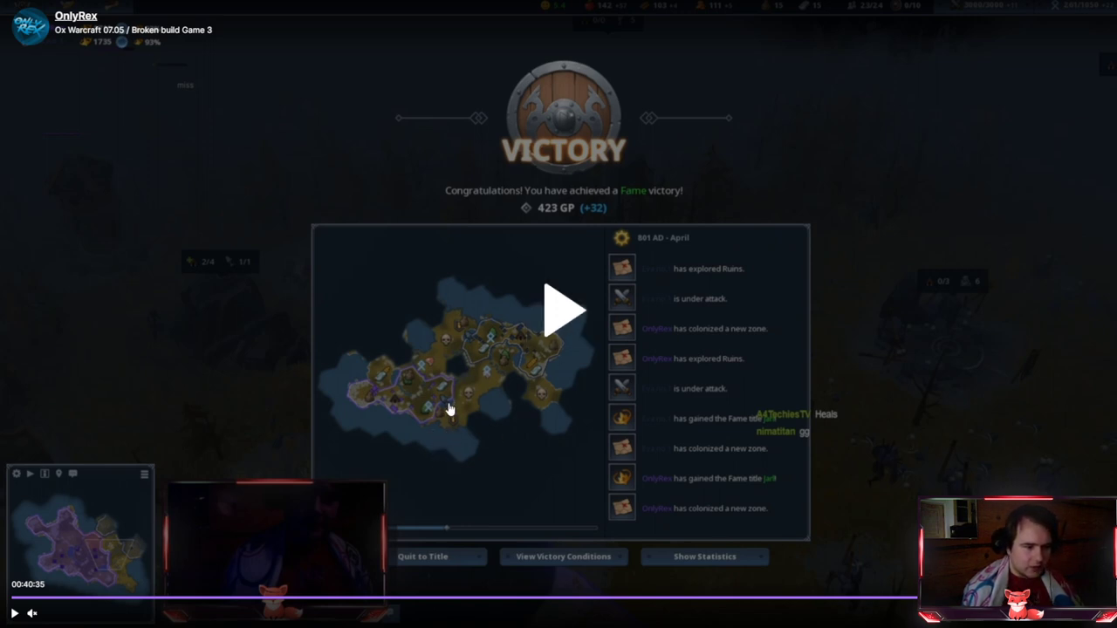
{"action": "mouse_move", "coordinate": [492, 412]}
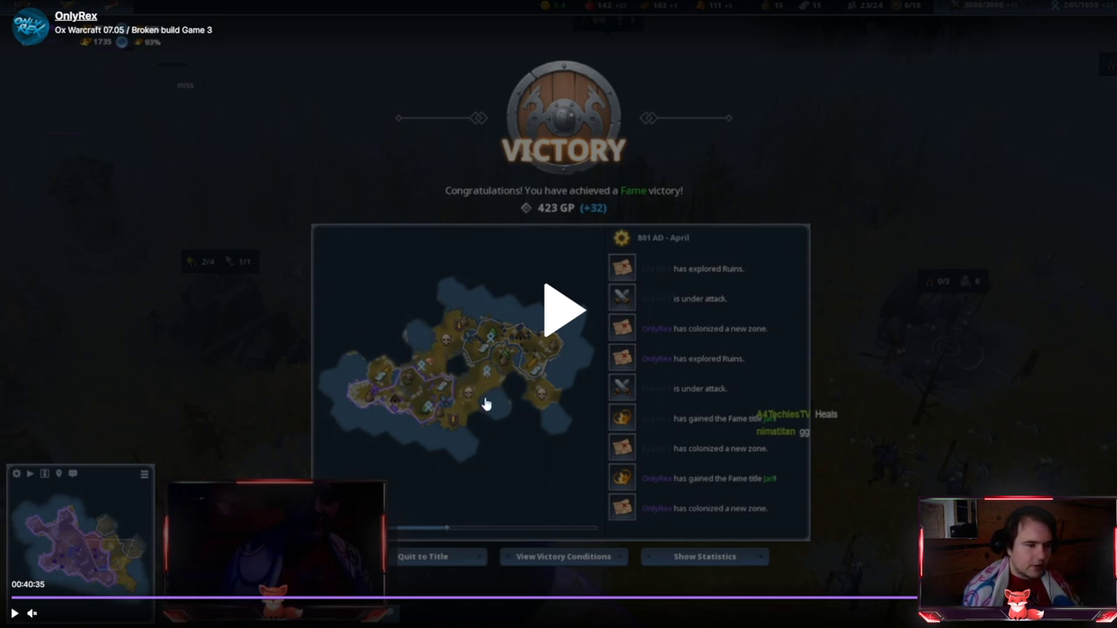
{"action": "mouse_move", "coordinate": [495, 353]}
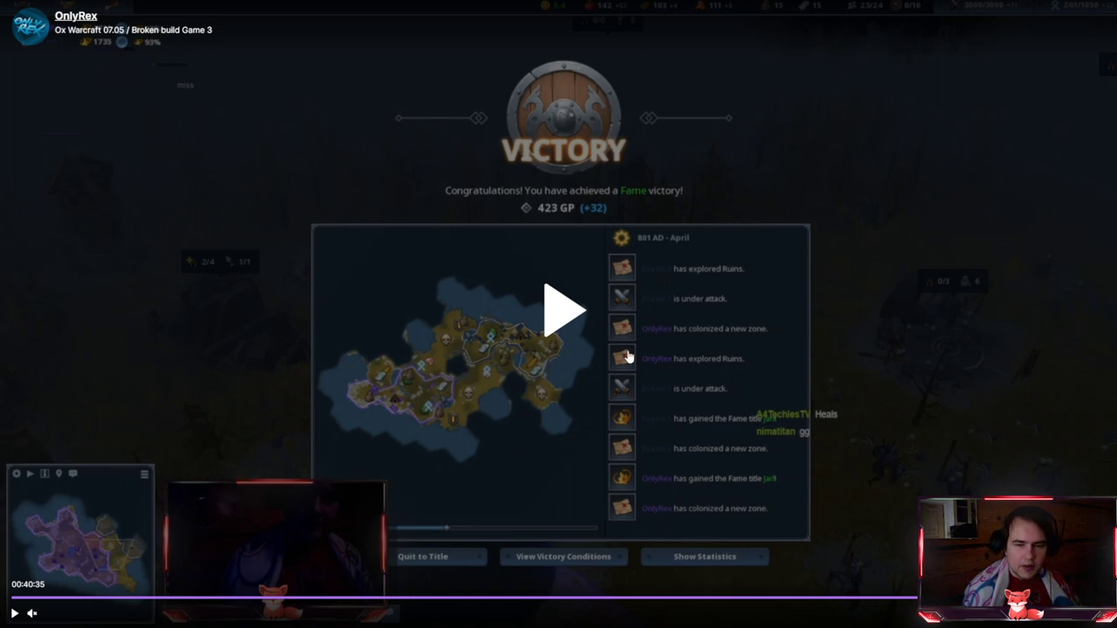
{"action": "mouse_move", "coordinate": [694, 328]}
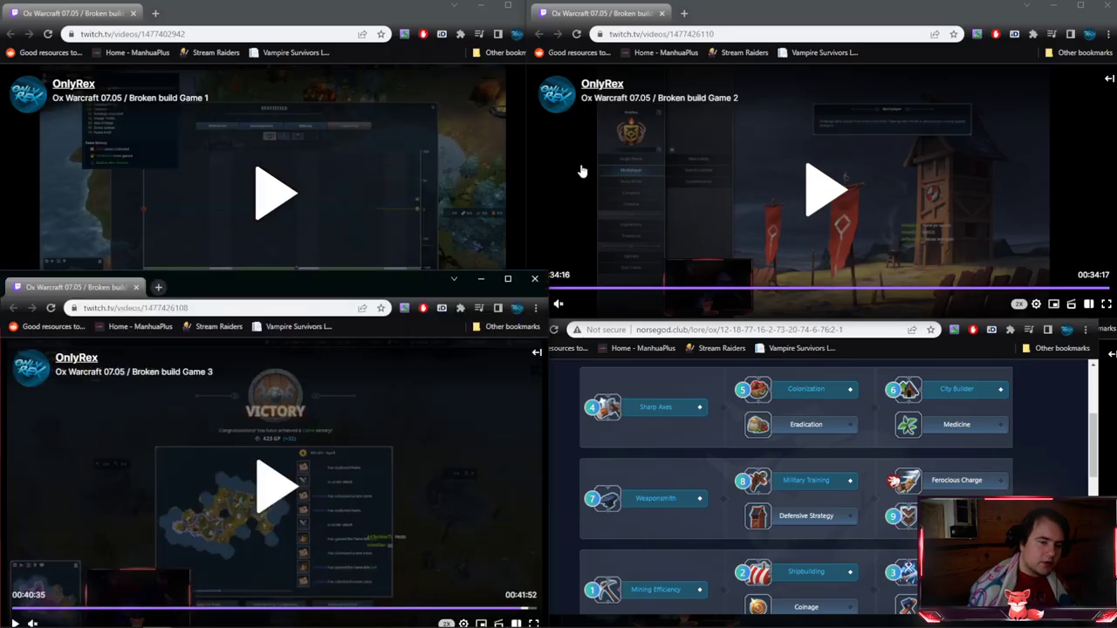
{"action": "mouse_move", "coordinate": [672, 307]}
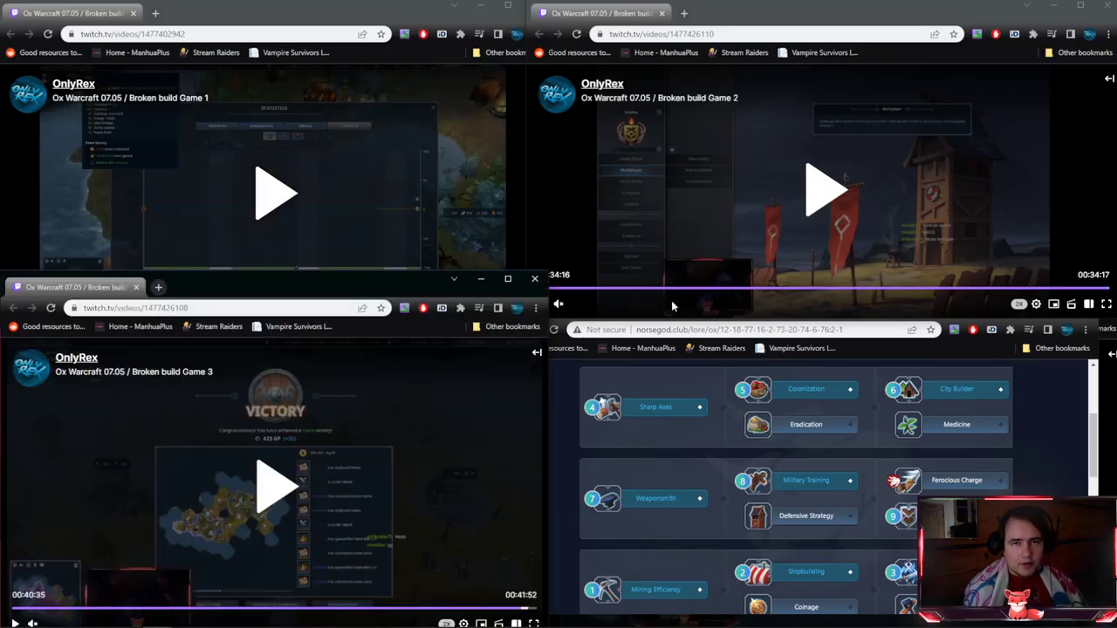